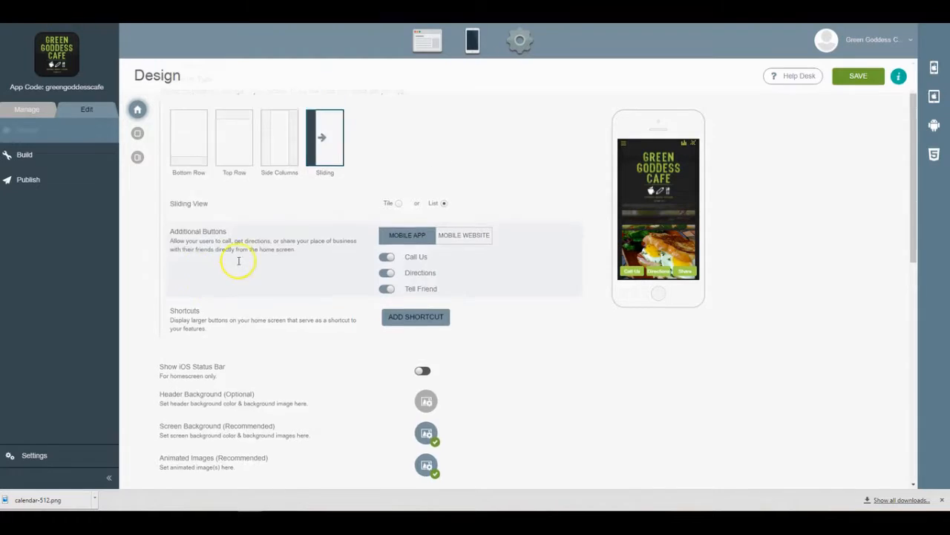
Go to Manage > Analytics for the cafe app, confirming Leave on the unsaved-changes dialog.
scroll("up", 3)
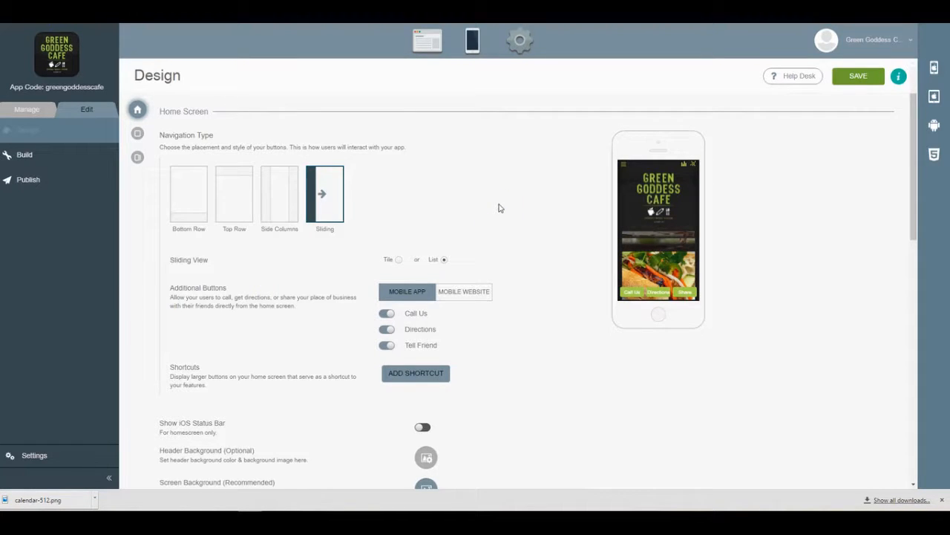
mouse_move(550, 249)
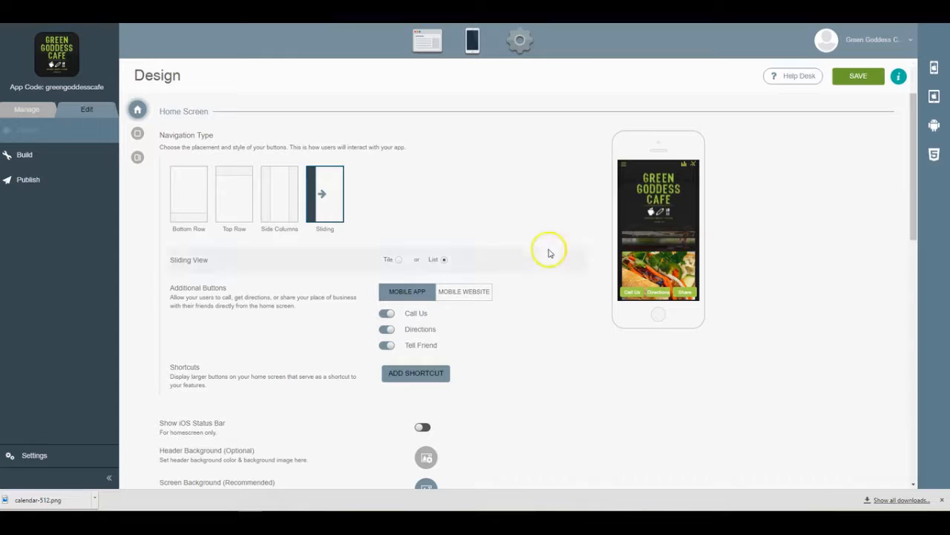
mouse_move(550, 249)
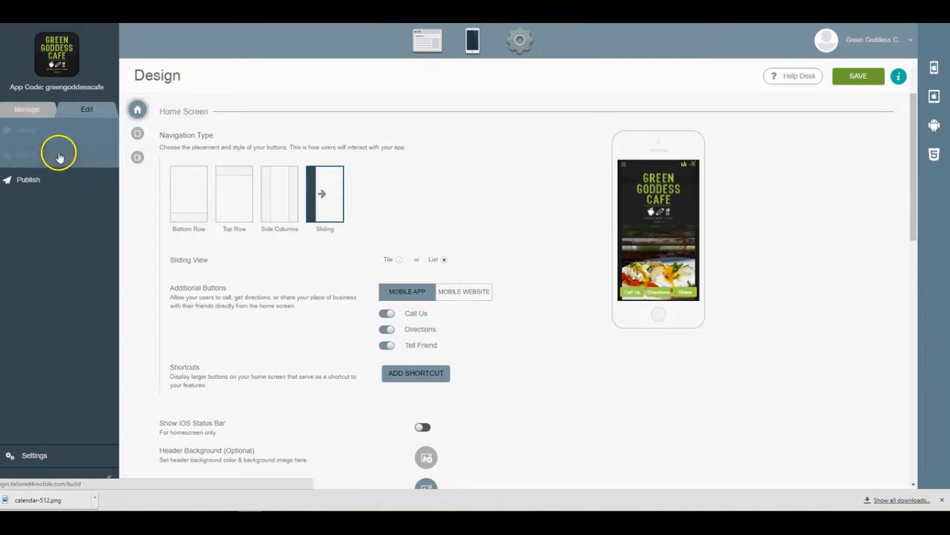
left_click(26, 110)
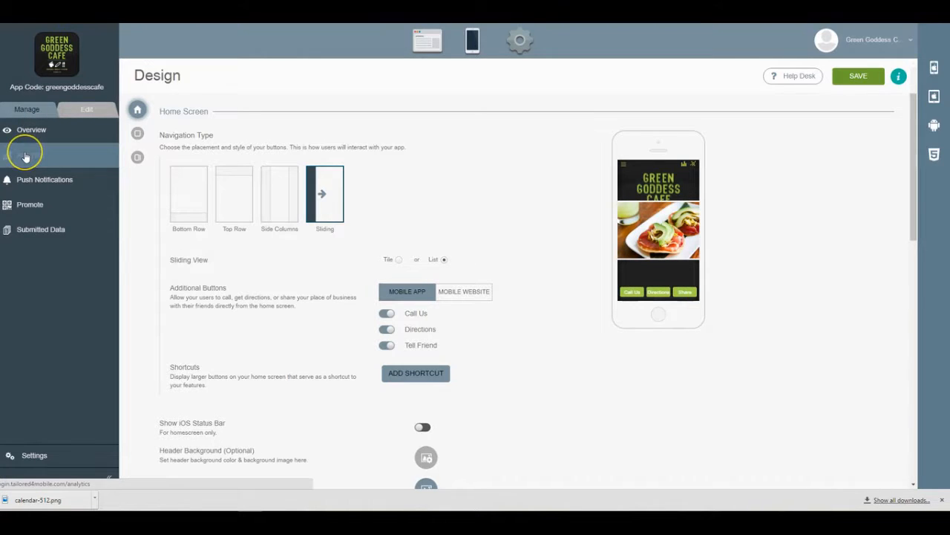
left_click(24, 154)
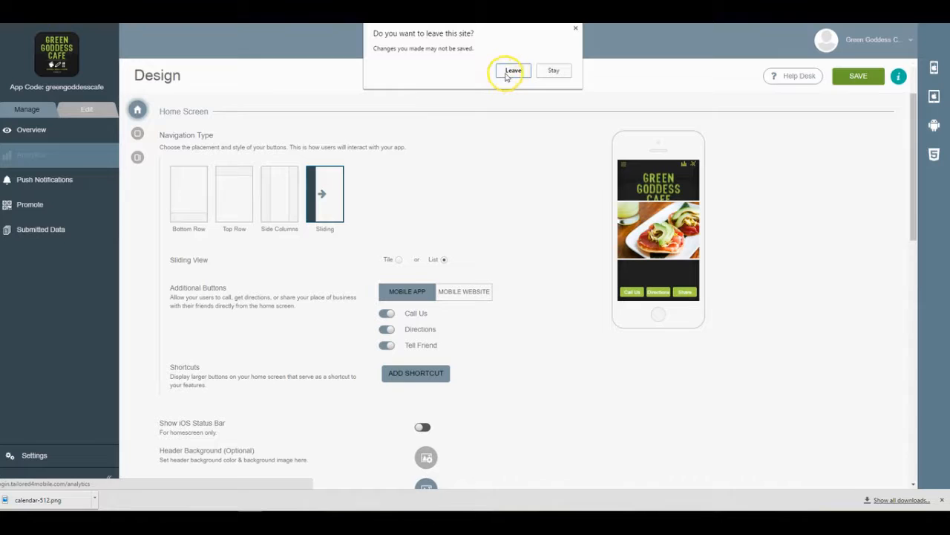
mouse_move(552, 69)
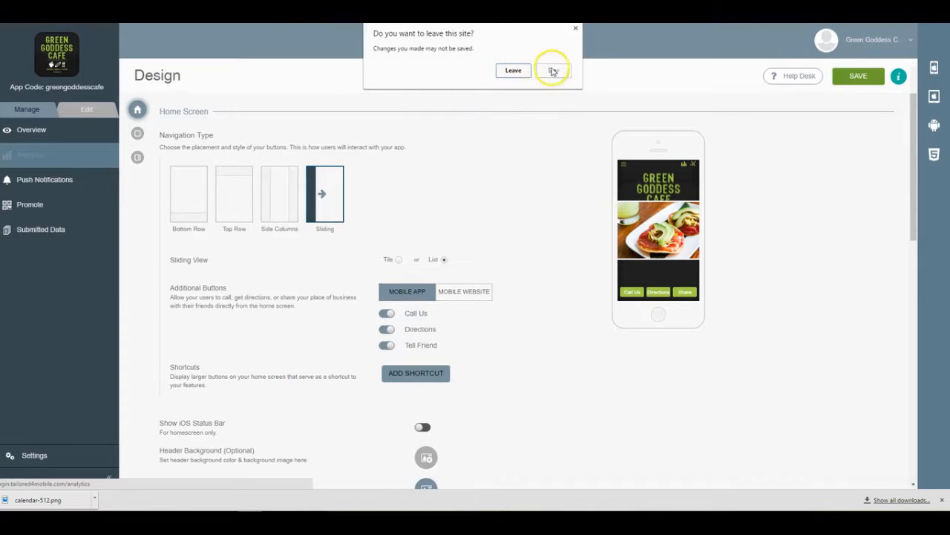
left_click(552, 69)
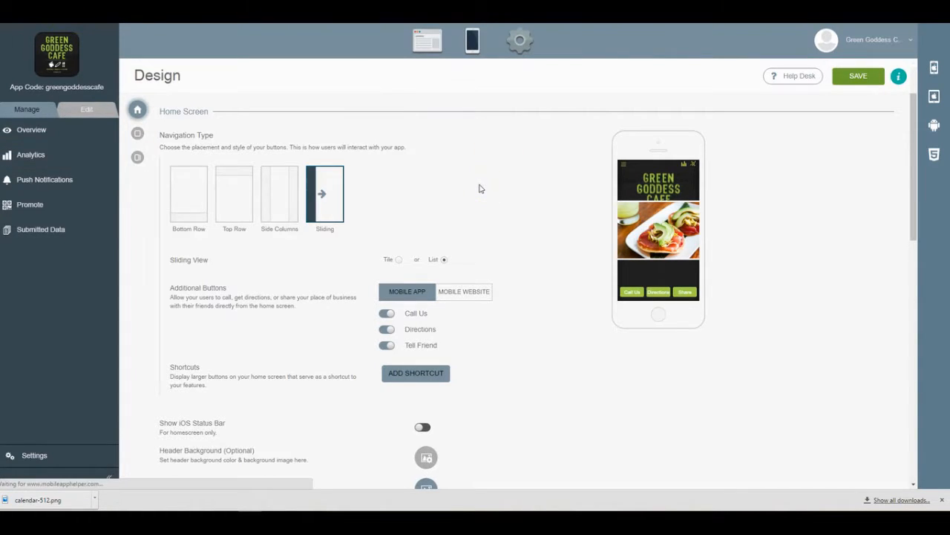
Load the Analytics dashboard showing Downloads, Total Sessions, Average Time in App and users chart.
left_click(30, 155)
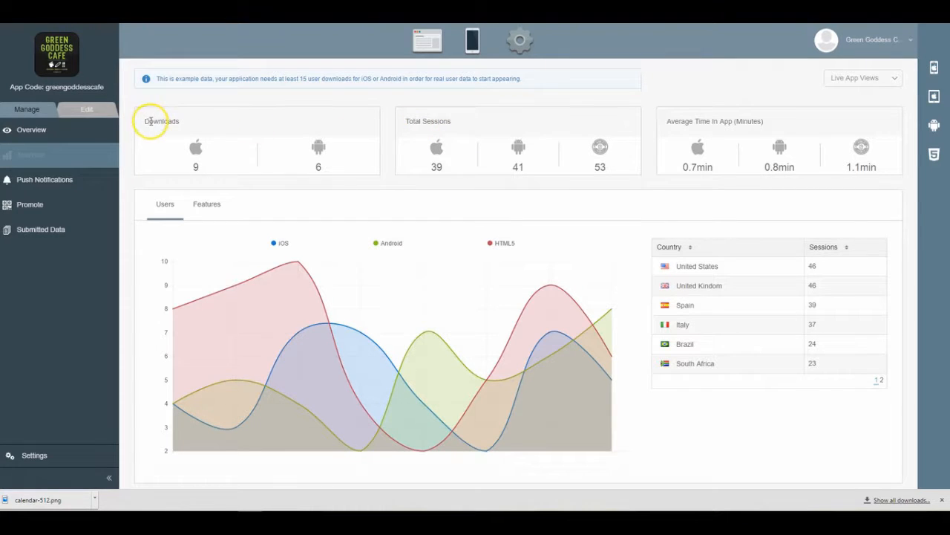
mouse_move(689, 139)
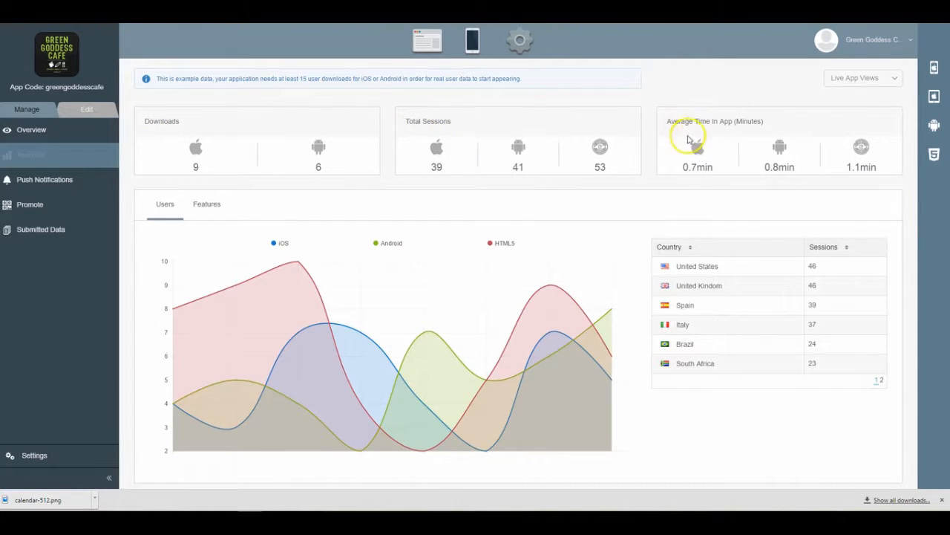
mouse_move(725, 177)
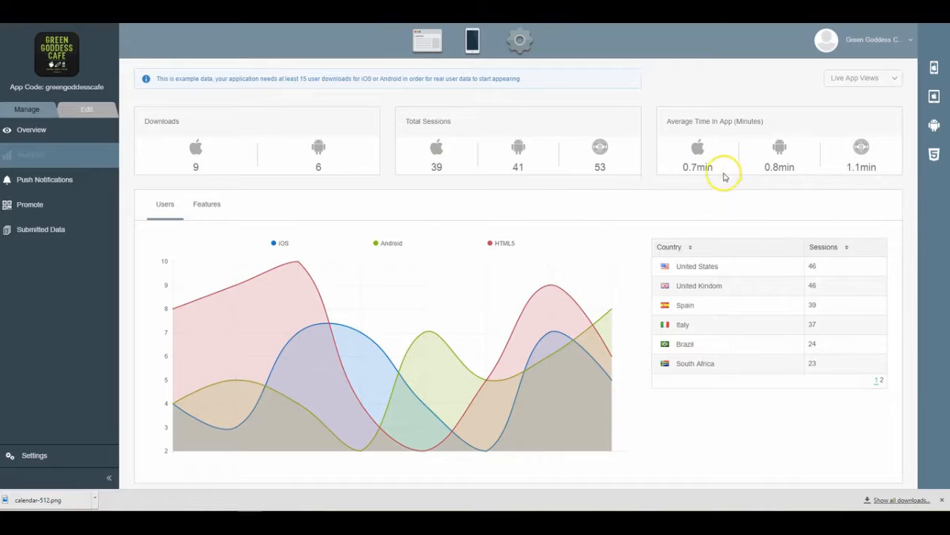
mouse_move(178, 137)
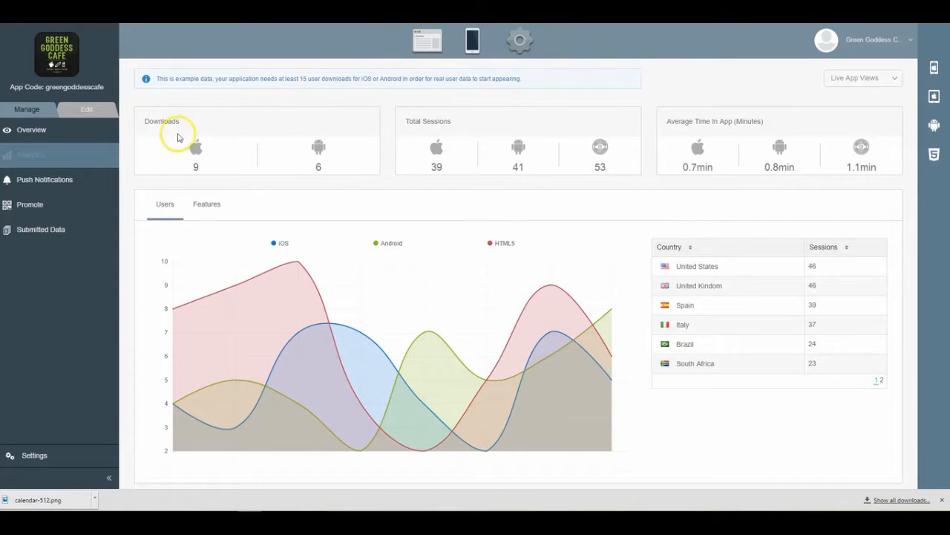
mouse_move(758, 165)
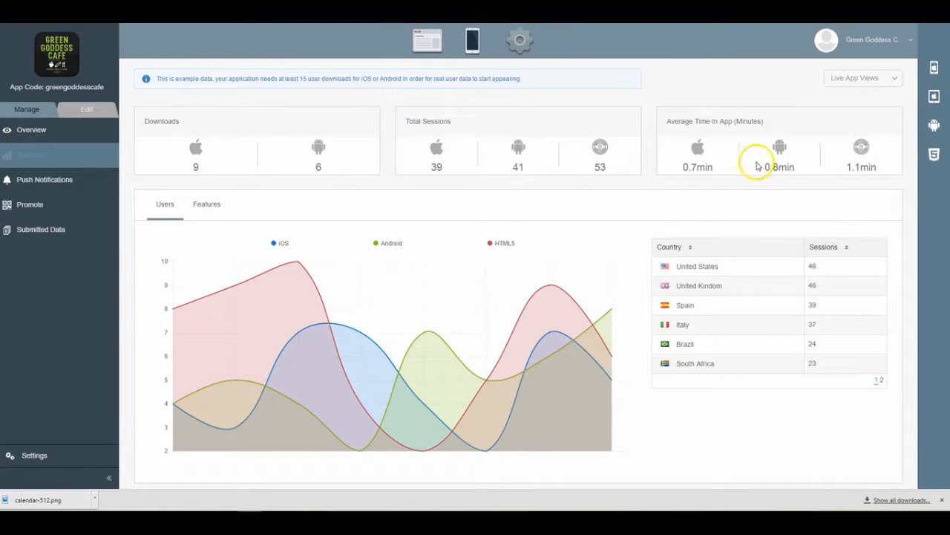
mouse_move(558, 208)
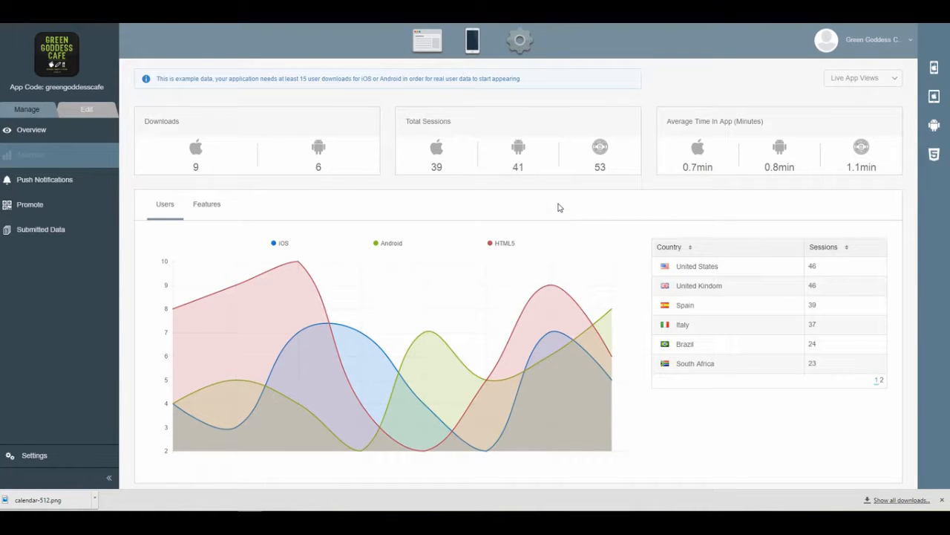
mouse_move(382, 187)
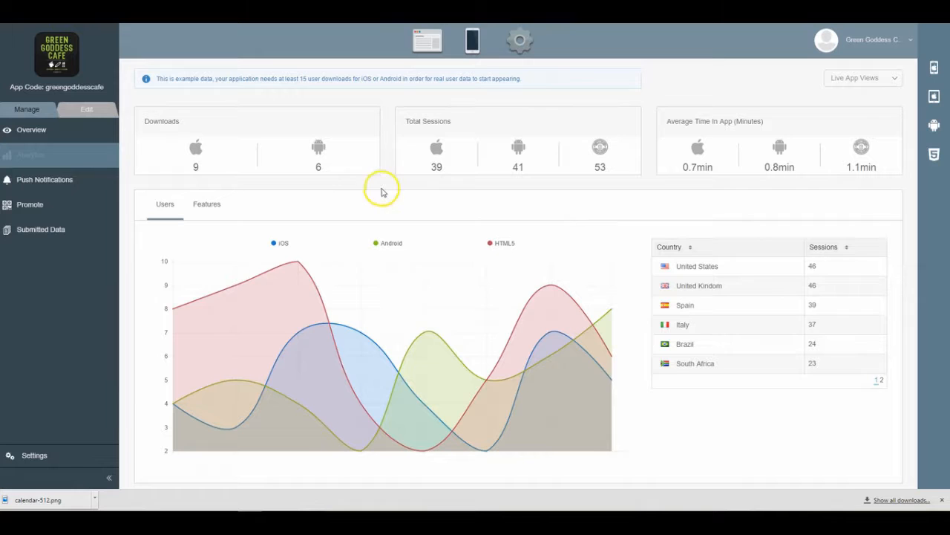
mouse_move(404, 139)
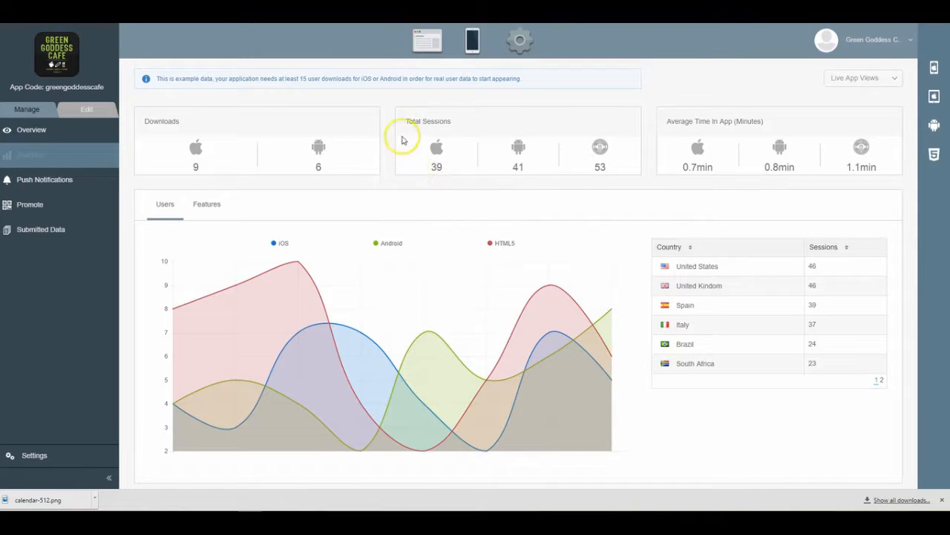
mouse_move(152, 120)
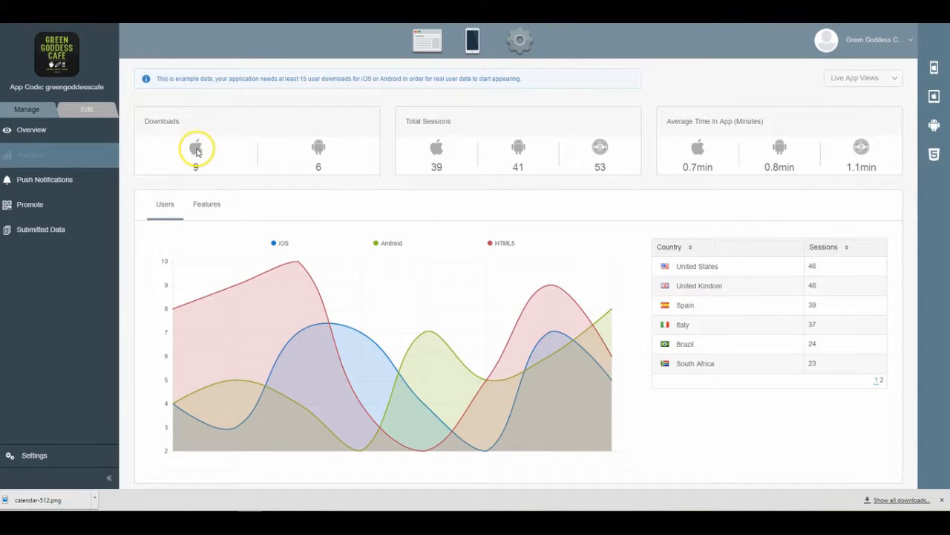
mouse_move(443, 123)
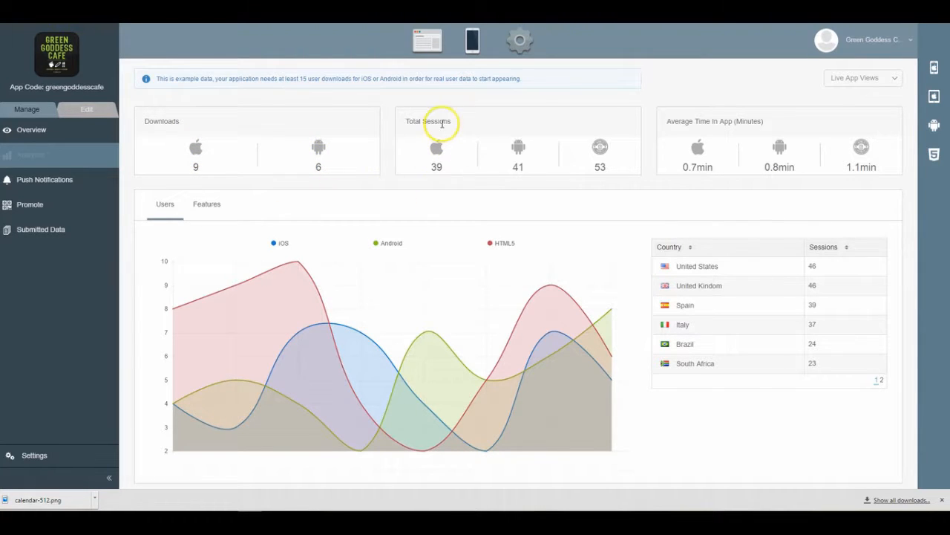
mouse_move(429, 171)
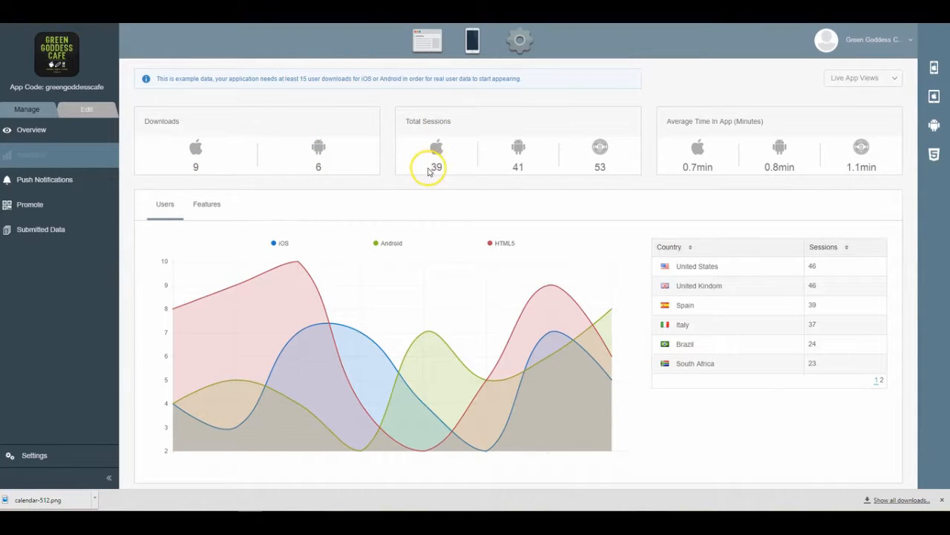
mouse_move(294, 187)
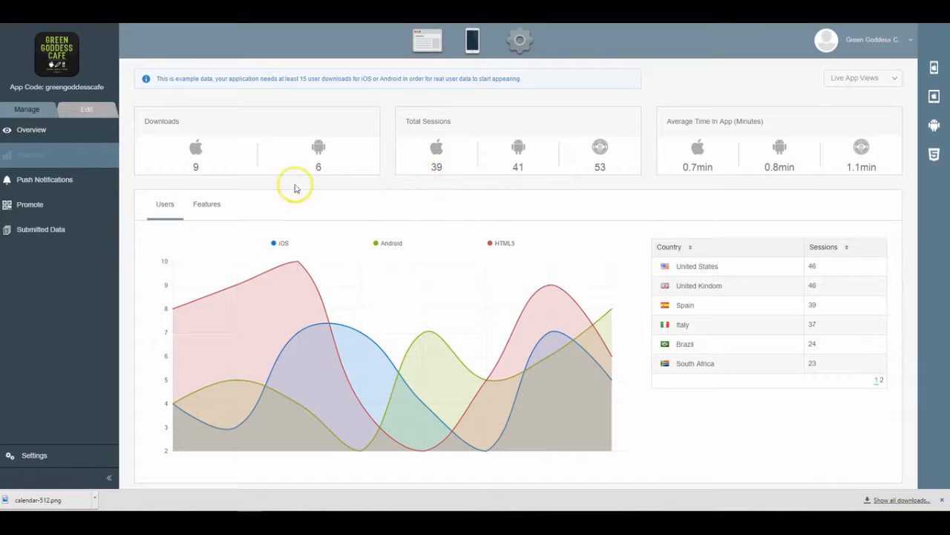
mouse_move(437, 166)
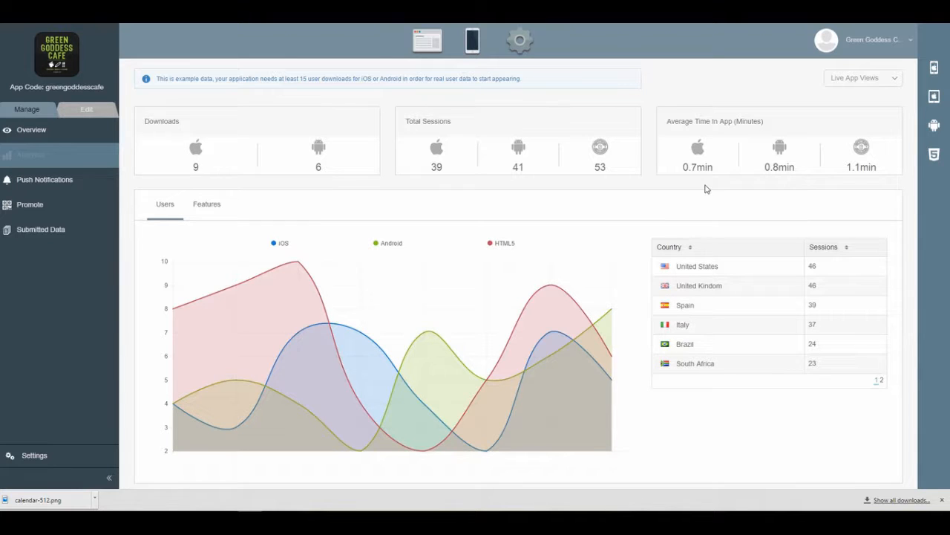
mouse_move(275, 279)
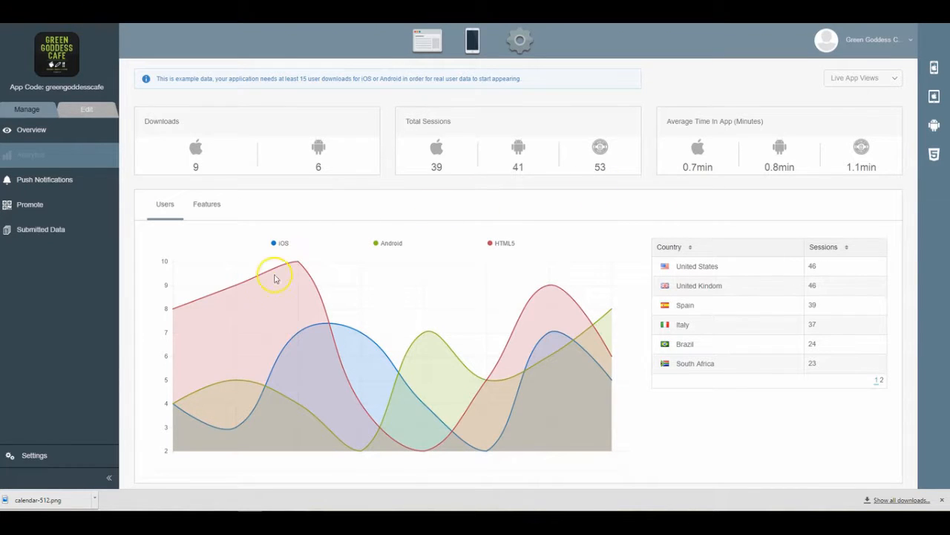
mouse_move(297, 265)
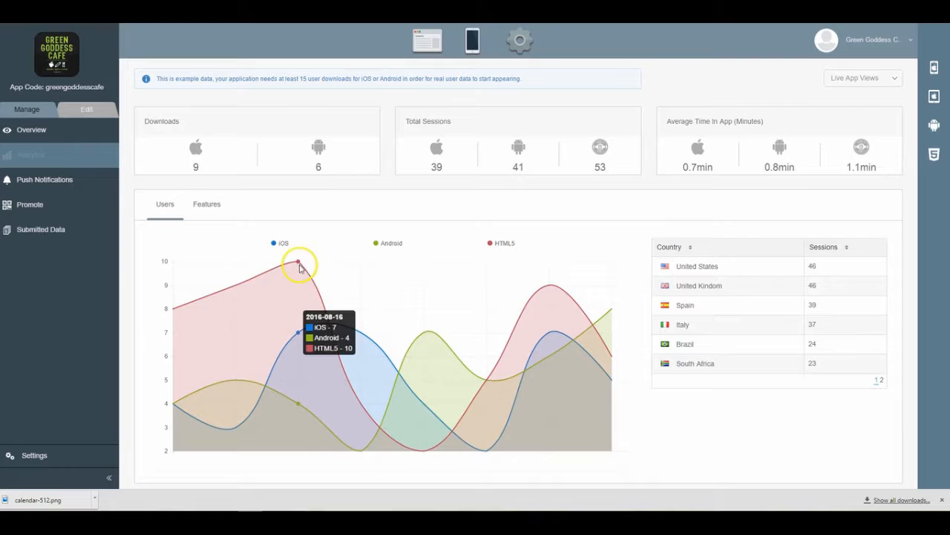
mouse_move(312, 245)
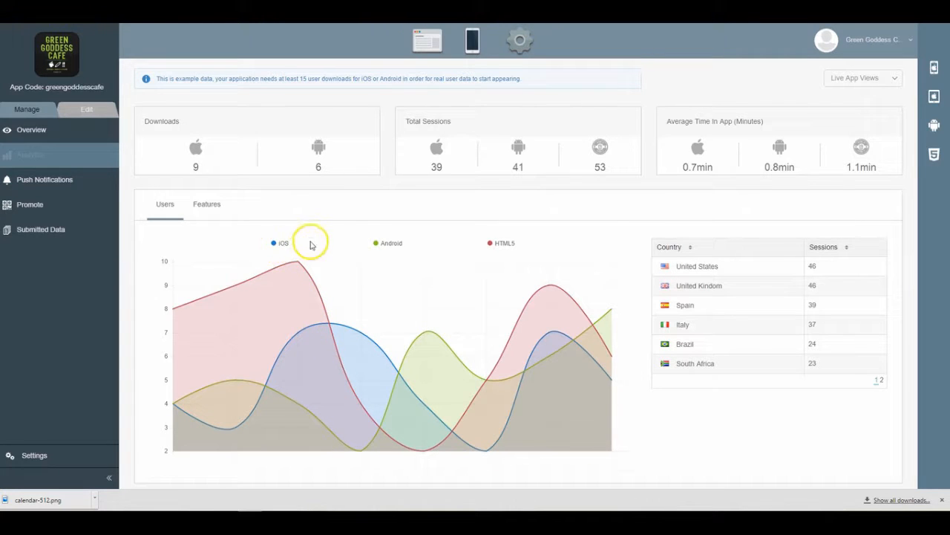
mouse_move(511, 243)
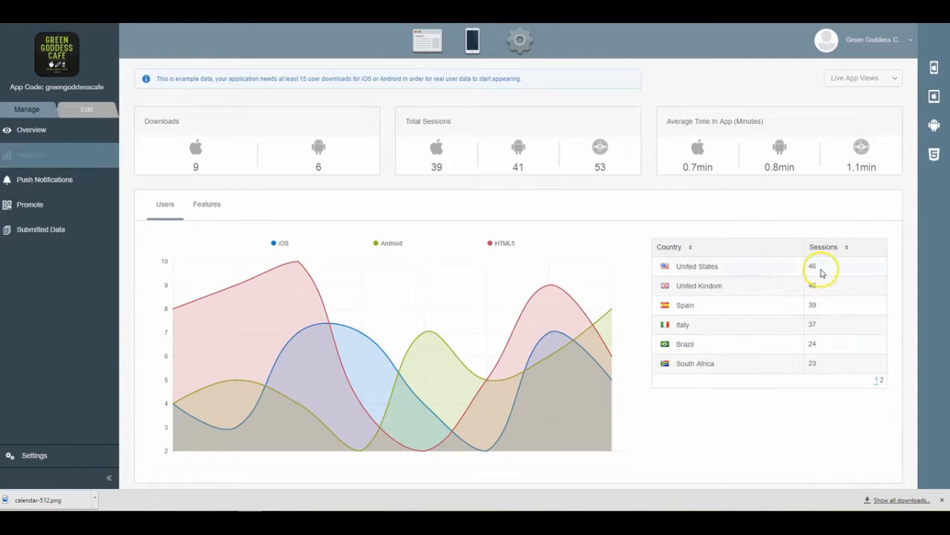
Show page 2 of the Country/Sessions table, then switch to the Features statistics.
left_click(882, 340)
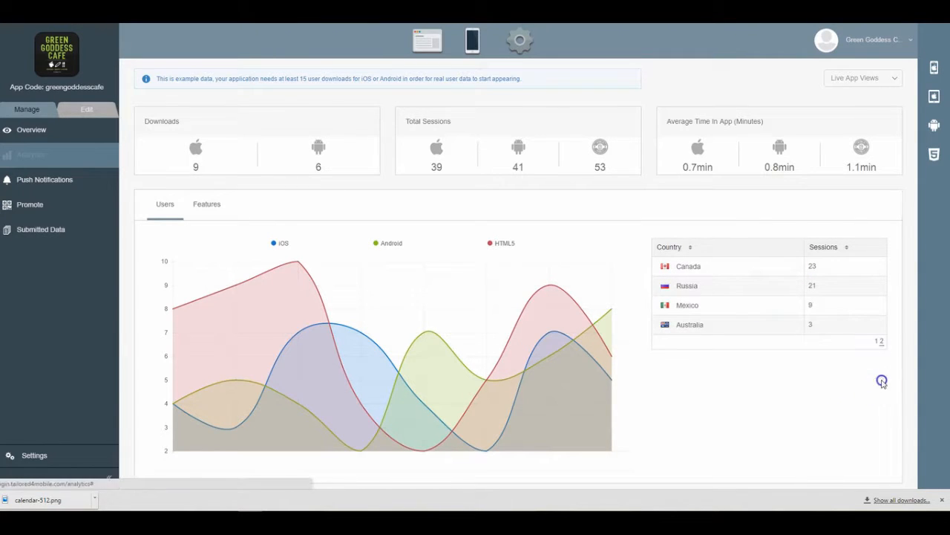
left_click(206, 205)
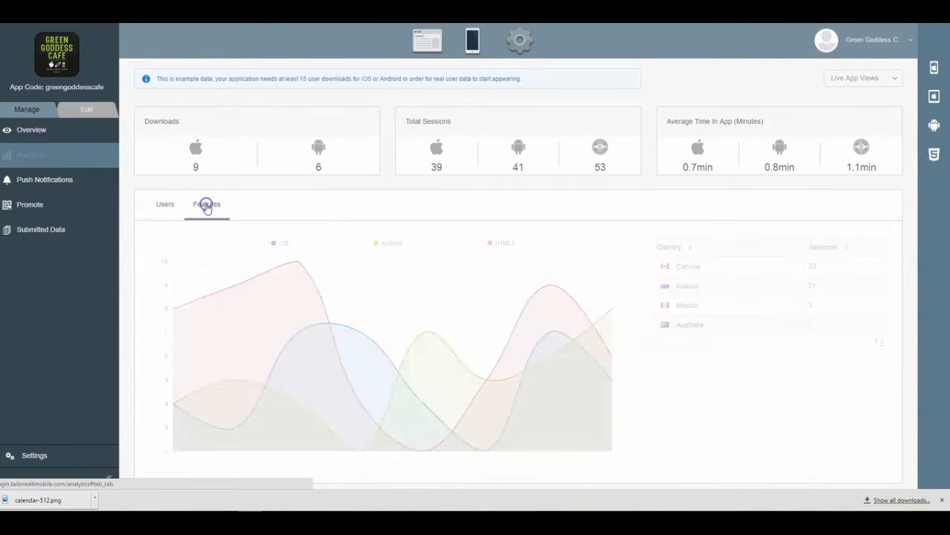
Review the popular features bar chart, then go to the Push Notifications page.
left_click(206, 204)
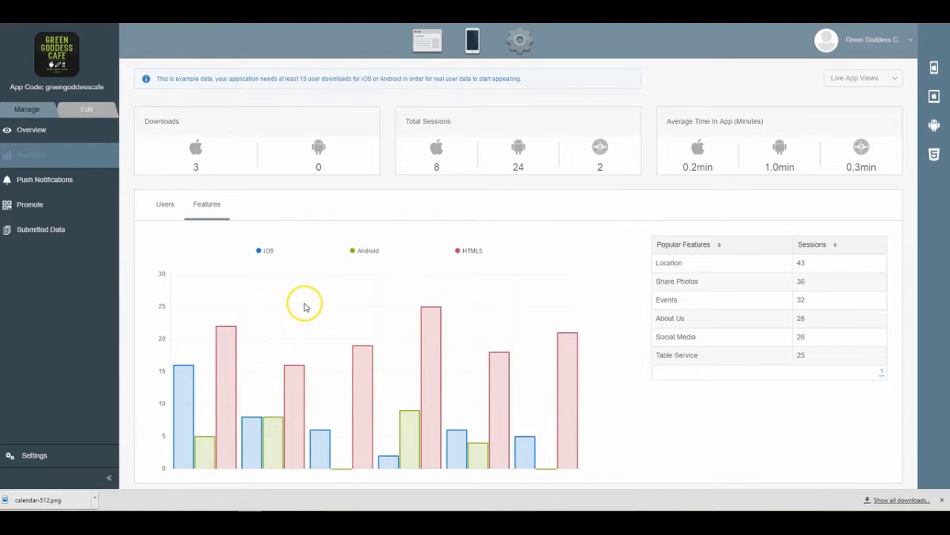
mouse_move(226, 334)
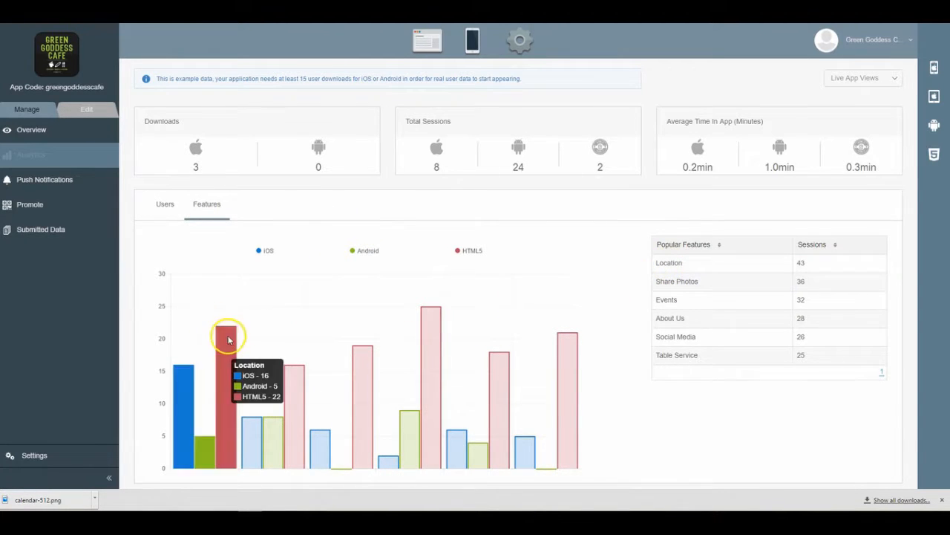
mouse_move(644, 254)
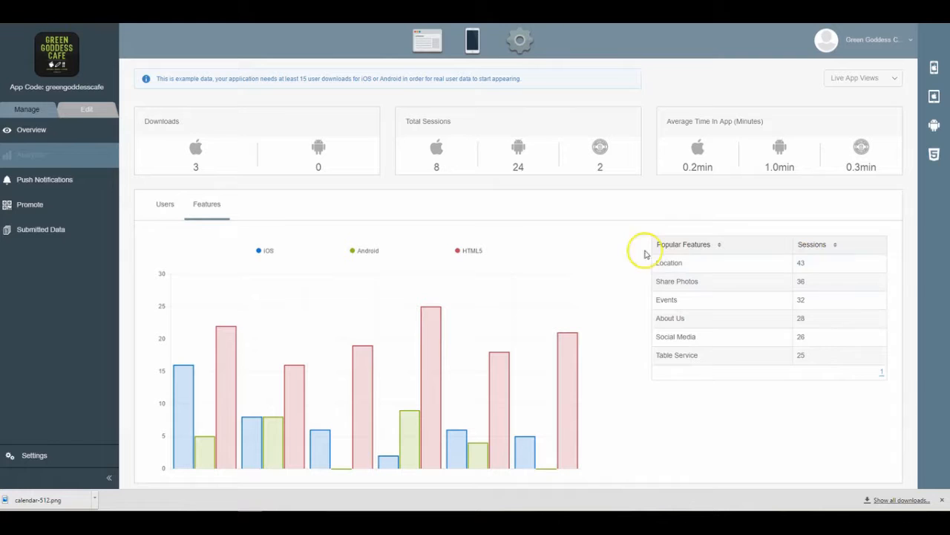
mouse_move(665, 282)
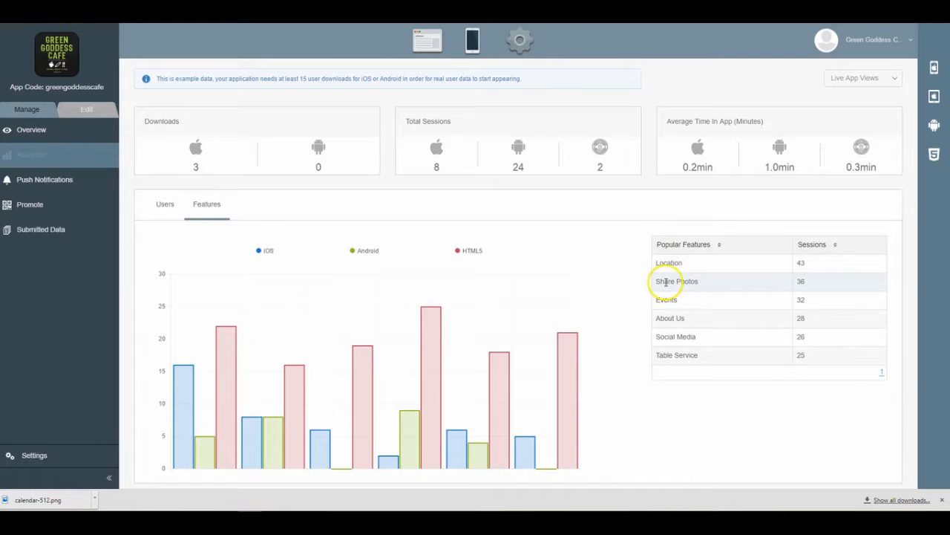
mouse_move(191, 380)
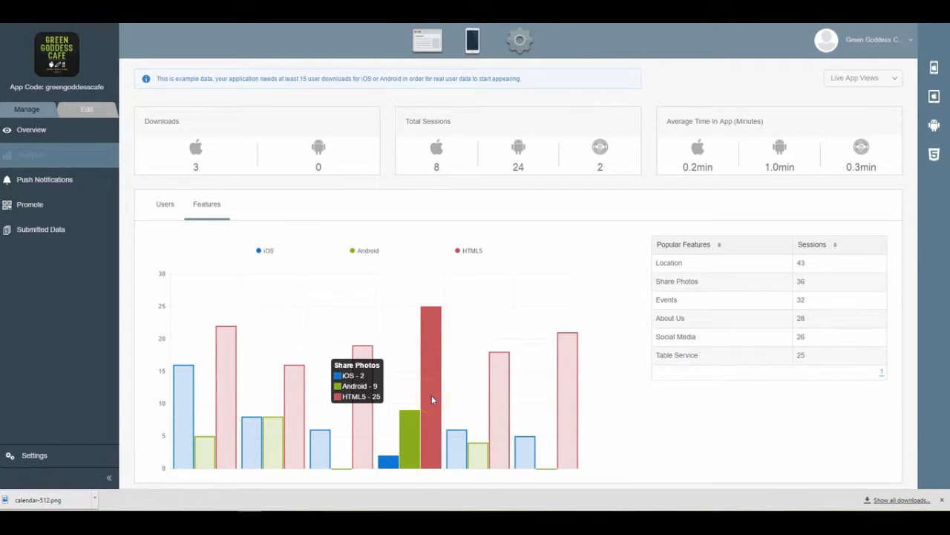
mouse_move(362, 387)
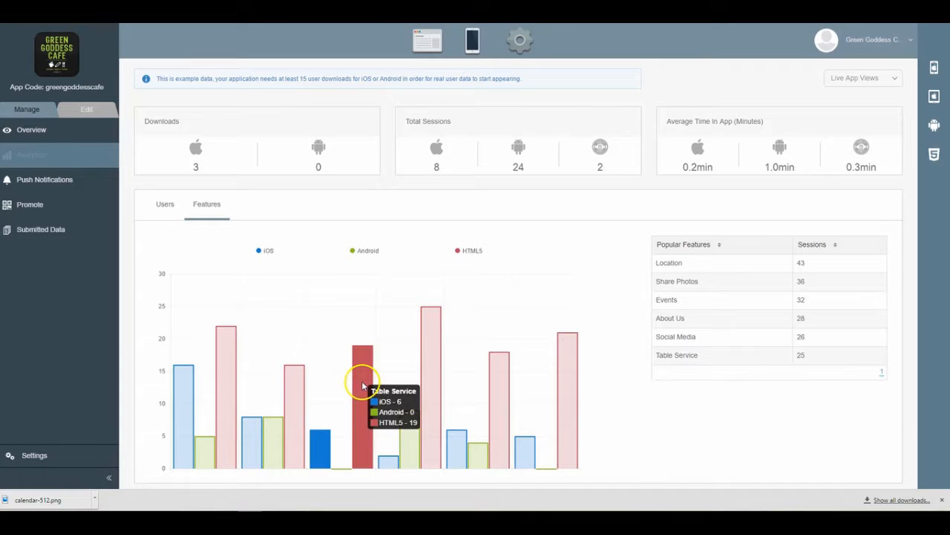
mouse_move(225, 369)
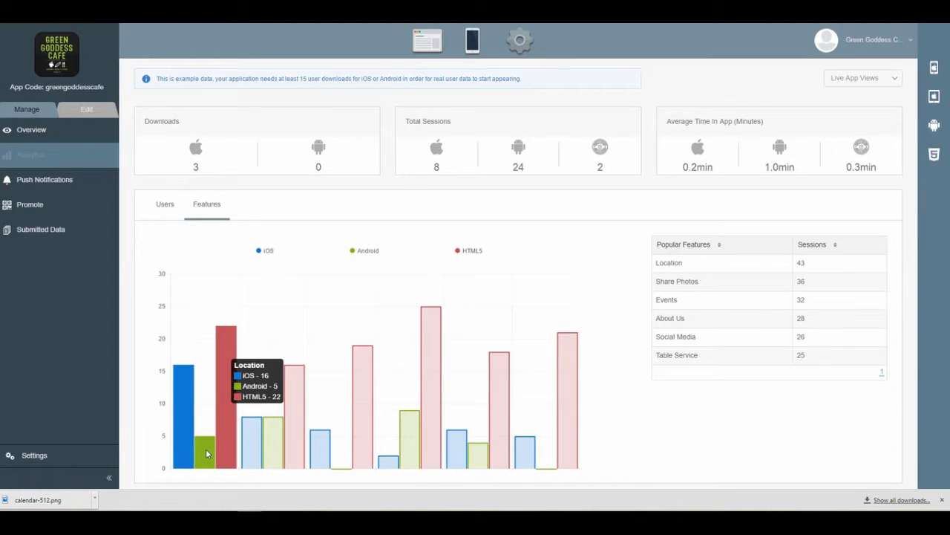
mouse_move(330, 167)
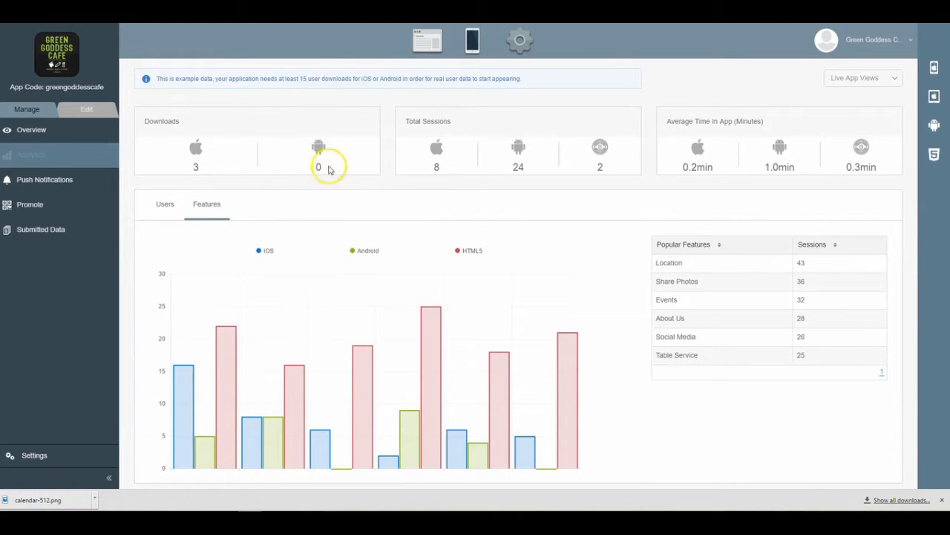
mouse_move(314, 217)
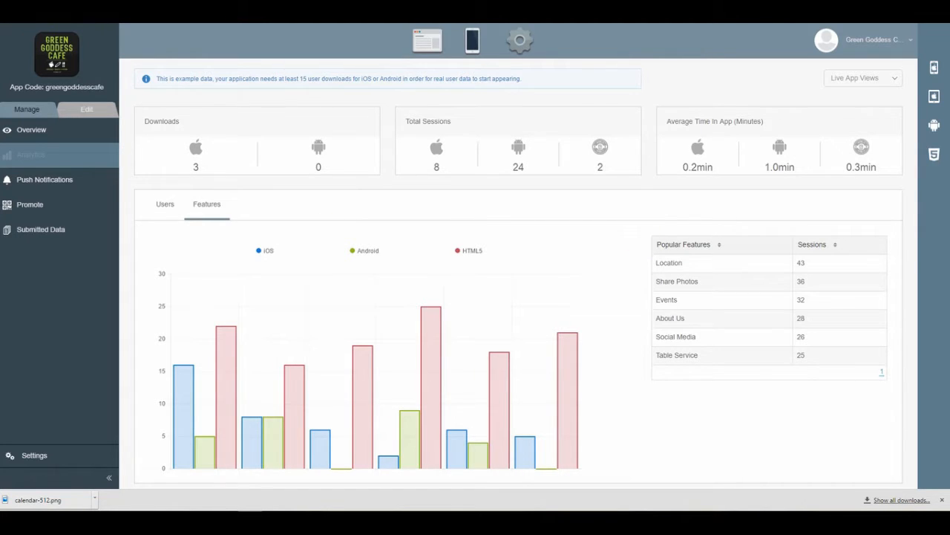
mouse_move(208, 401)
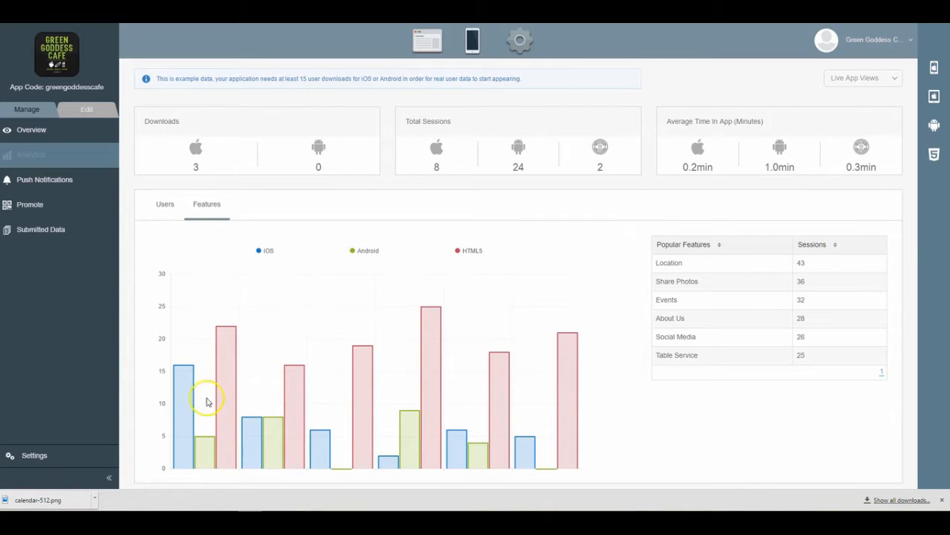
mouse_move(508, 383)
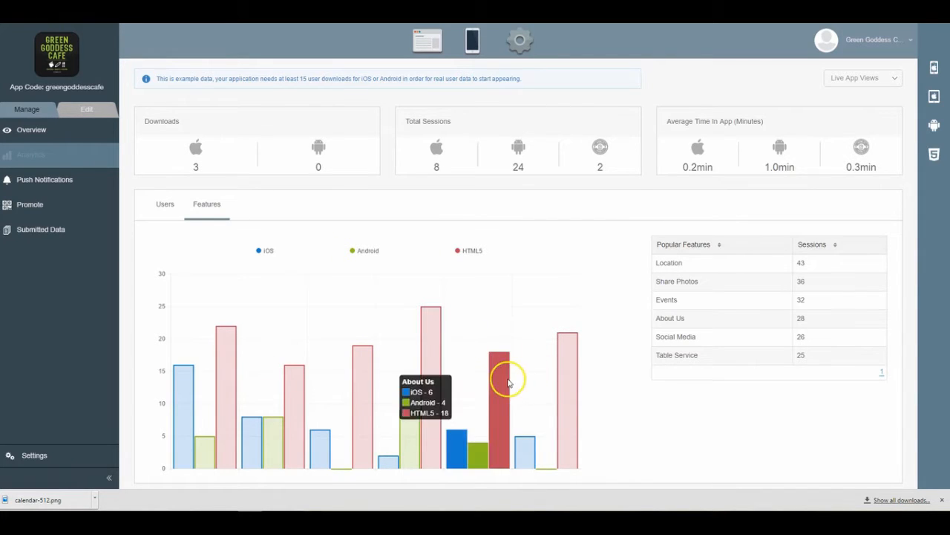
mouse_move(839, 362)
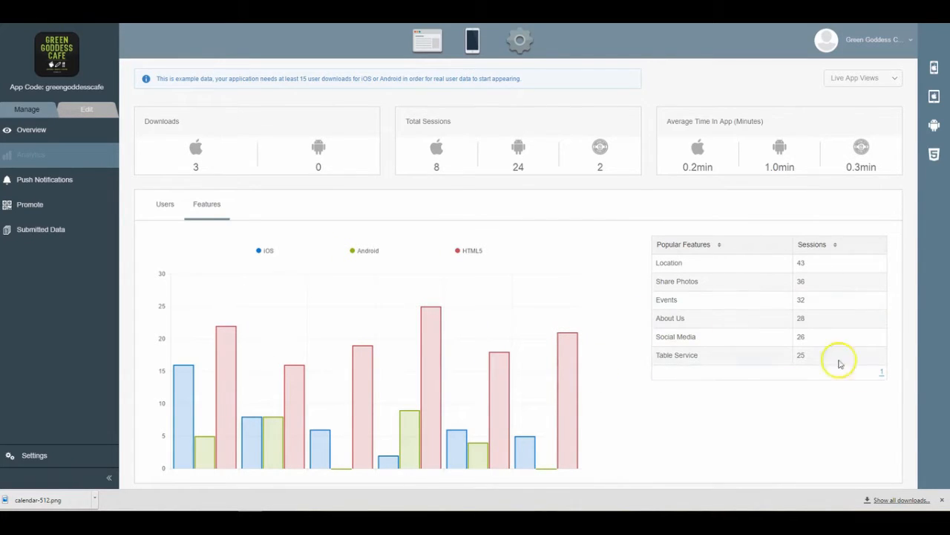
mouse_move(876, 371)
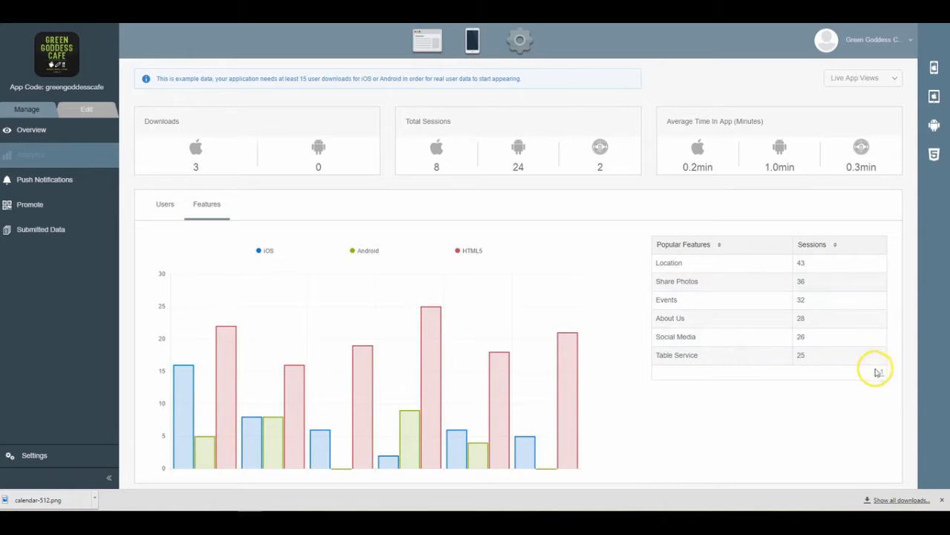
mouse_move(314, 211)
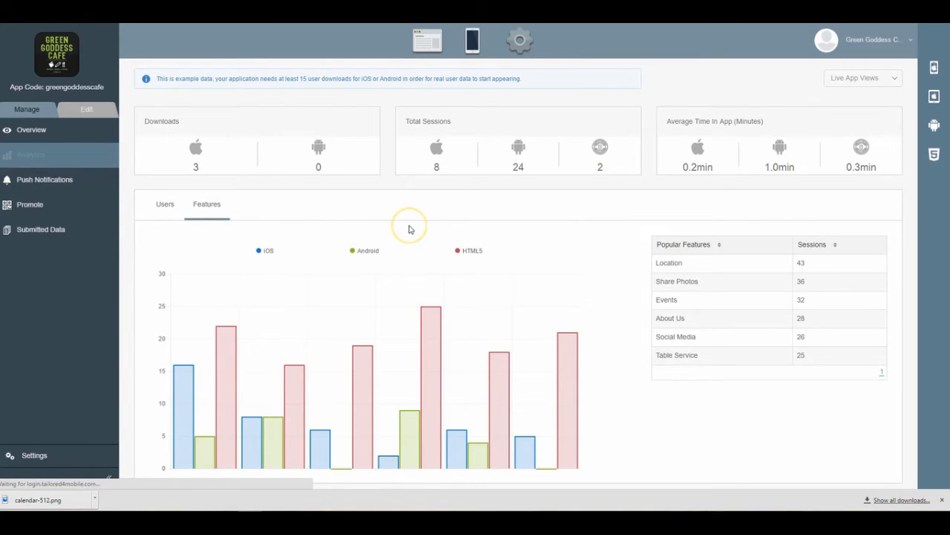
left_click(45, 178)
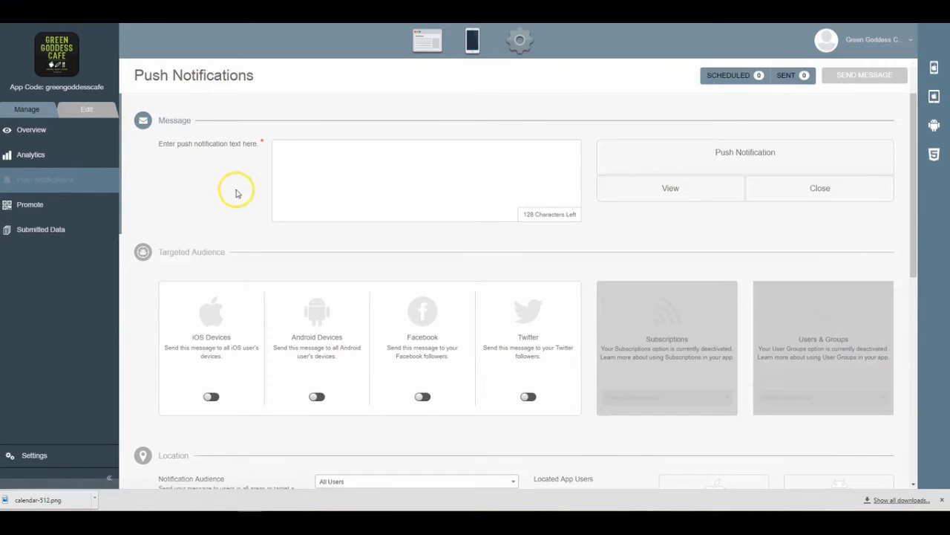
mouse_move(205, 161)
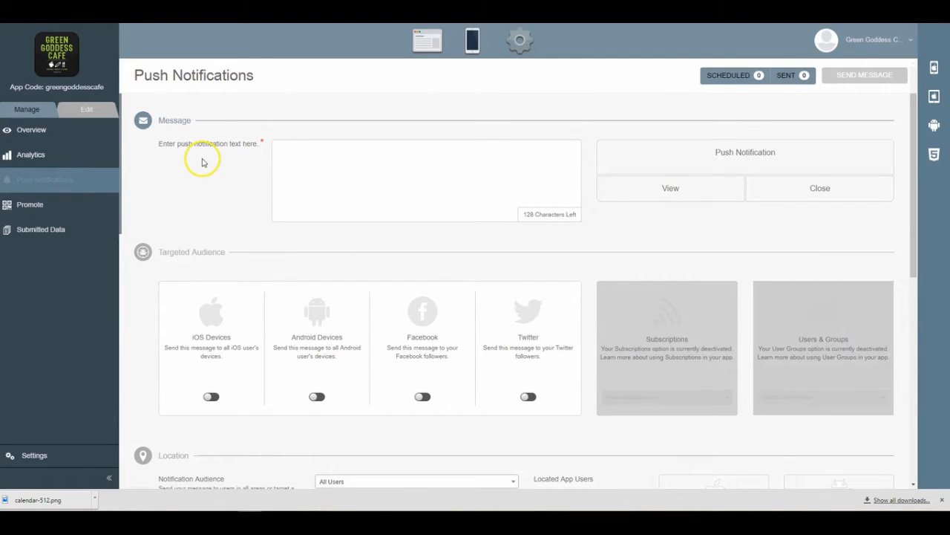
mouse_move(211, 184)
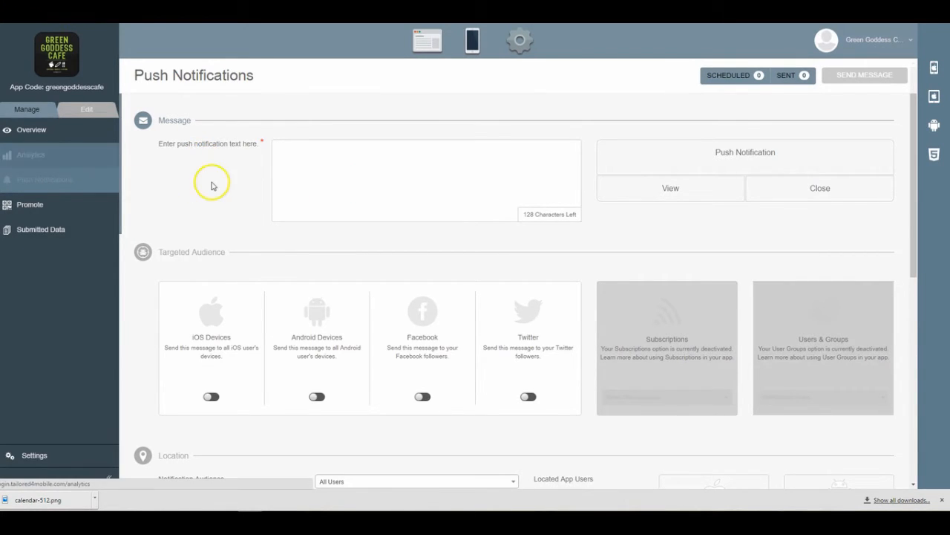
Return from Push Notifications to the Analytics dashboard via the sidebar.
left_click(29, 155)
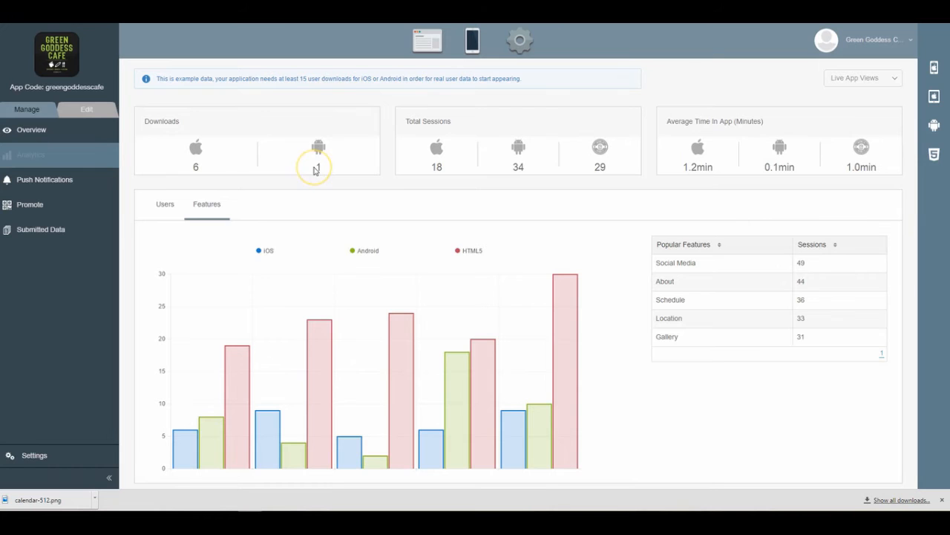
mouse_move(442, 200)
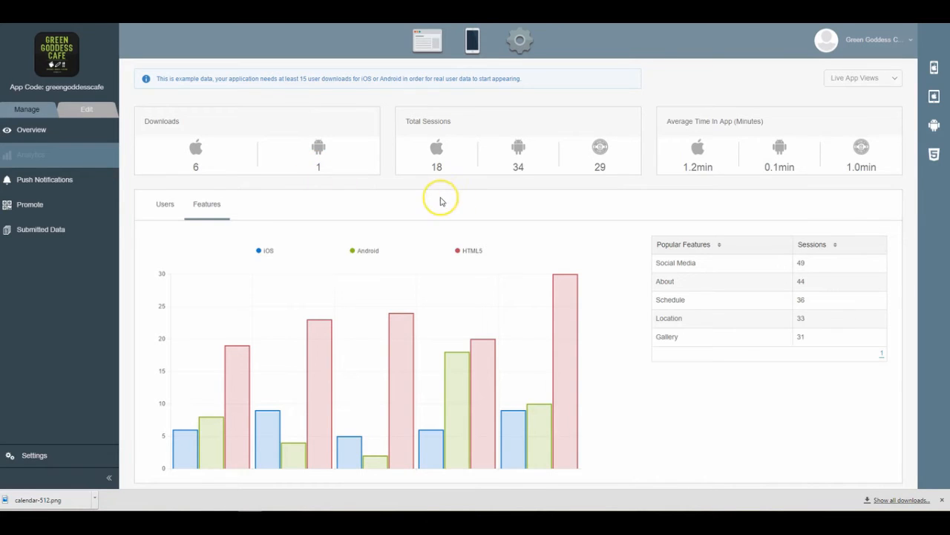
mouse_move(230, 195)
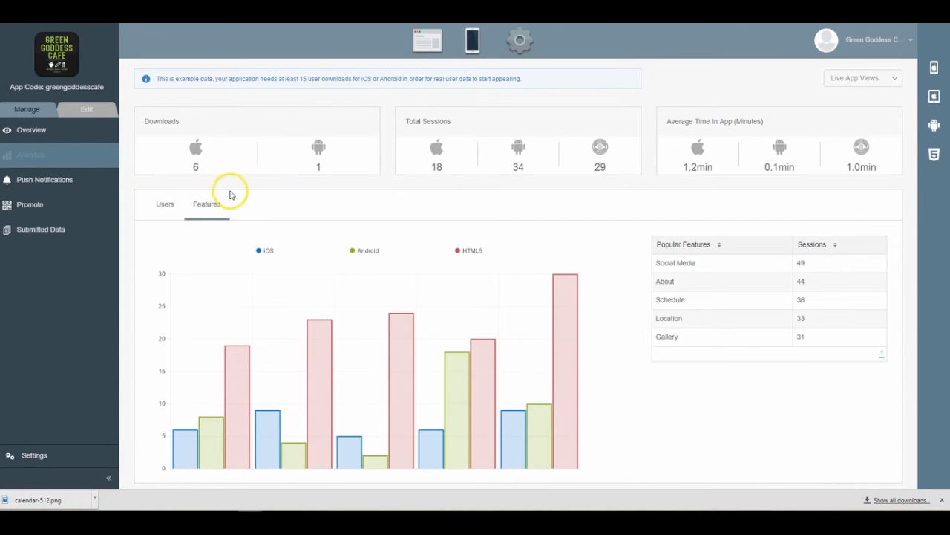